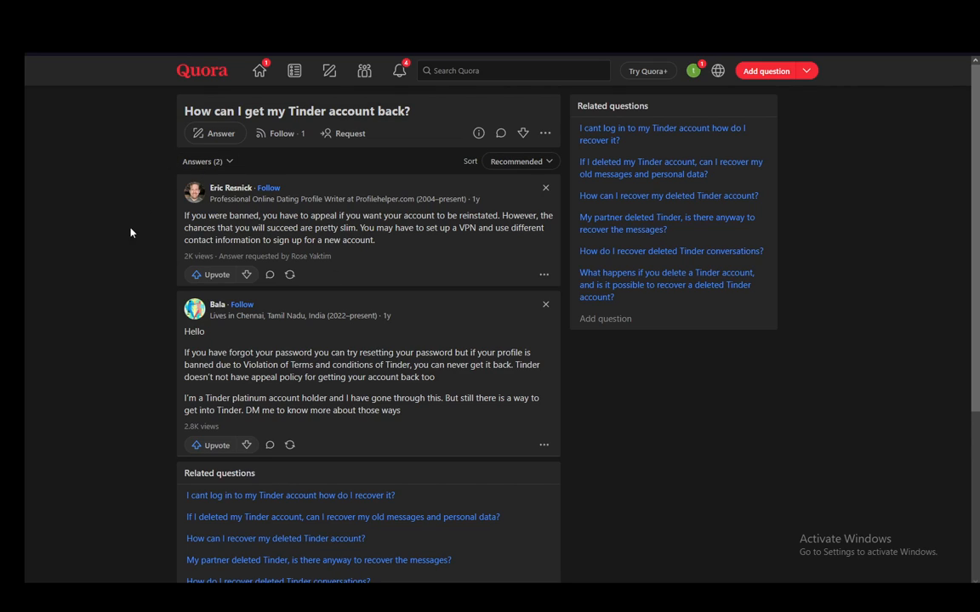
{"action": "mouse_move", "coordinate": [78, 158]}
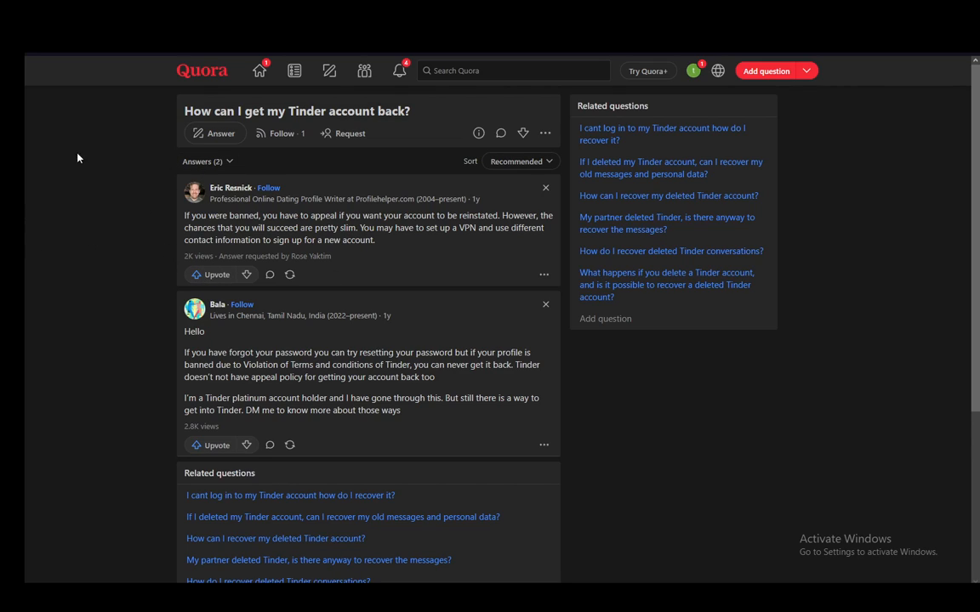